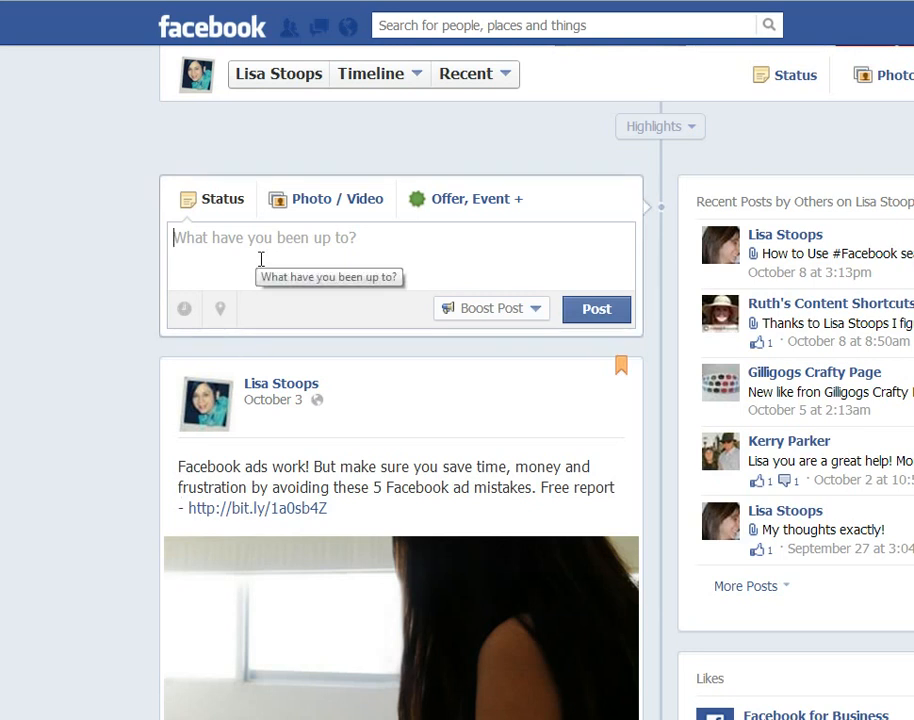
- Type the 'going through the motions or excited' status with #entrepreneur #smallbiz, then start a photo upload
type("Are you just going through the motions or are you excited about what you do in your biz? #entrepreneur #smallbiz")
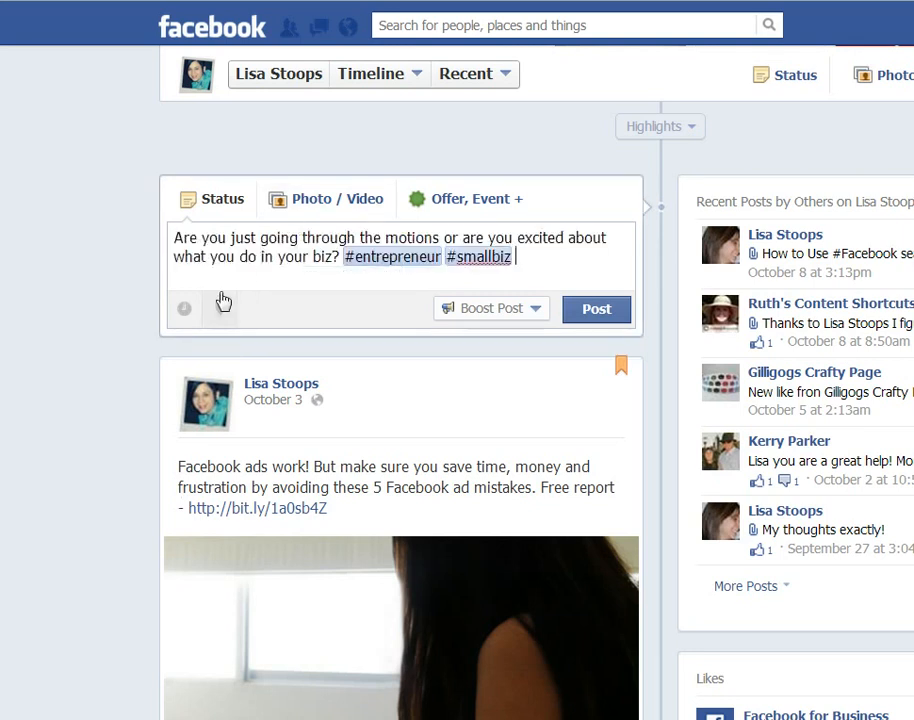
mouse_move(362, 296)
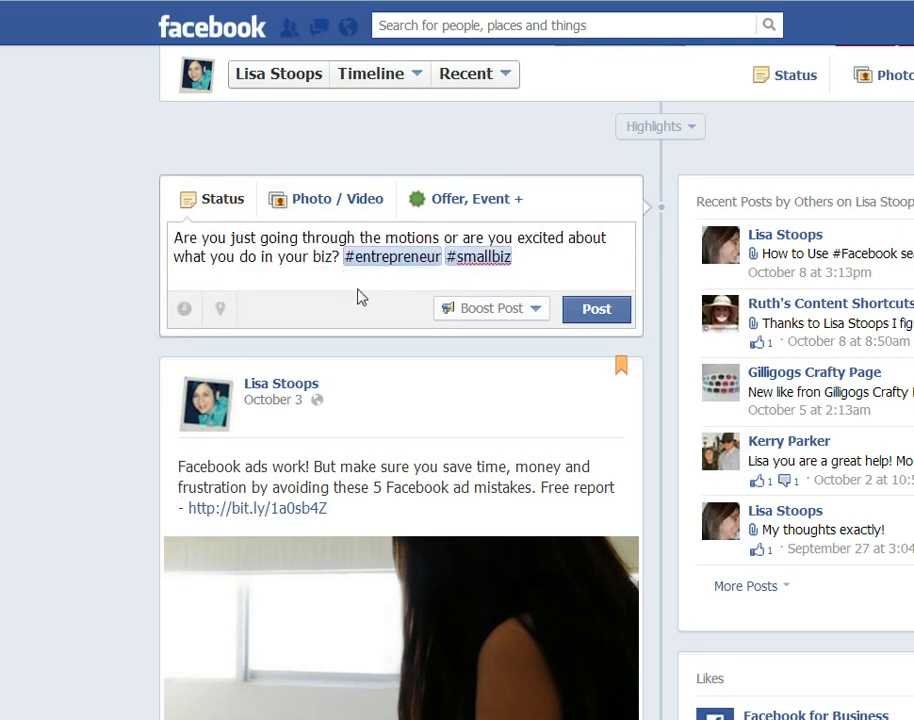
mouse_move(320, 199)
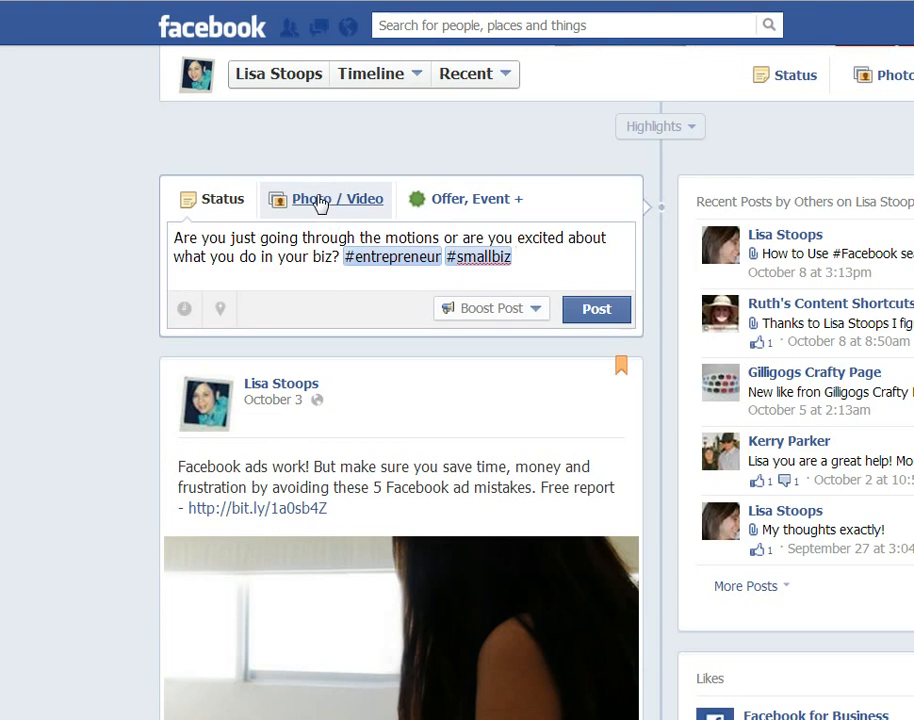
left_click(336, 198)
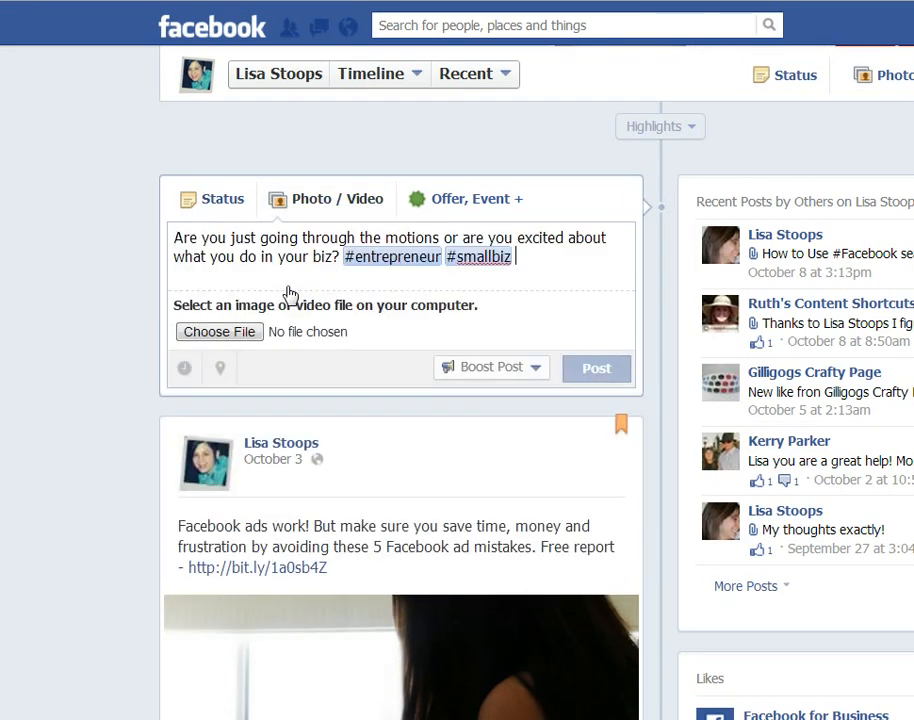
left_click(219, 331)
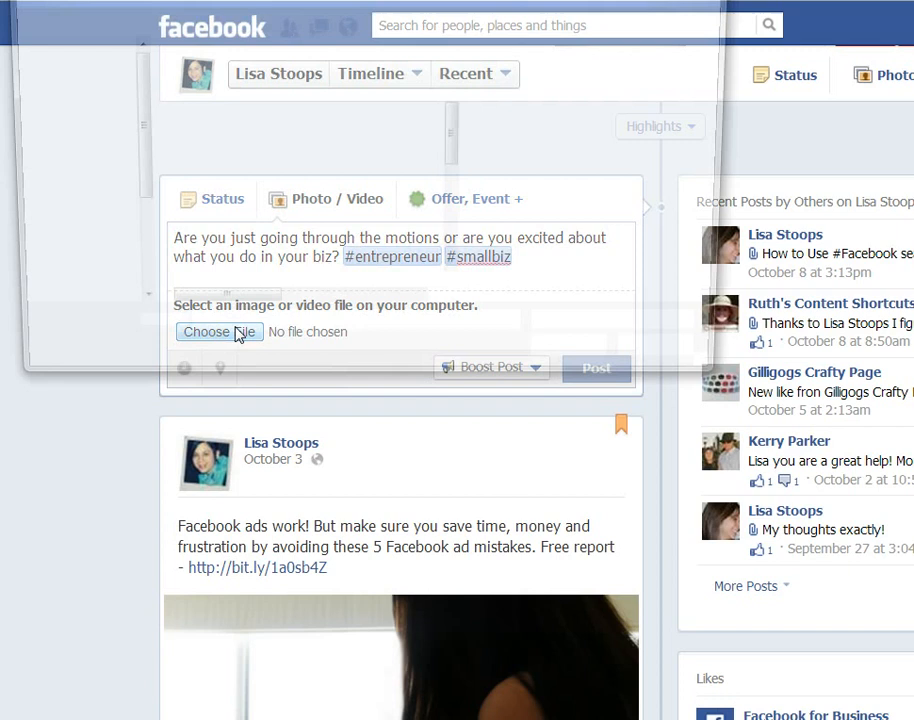
- Attach excited.png from the Pictures library to the status
left_click(219, 331)
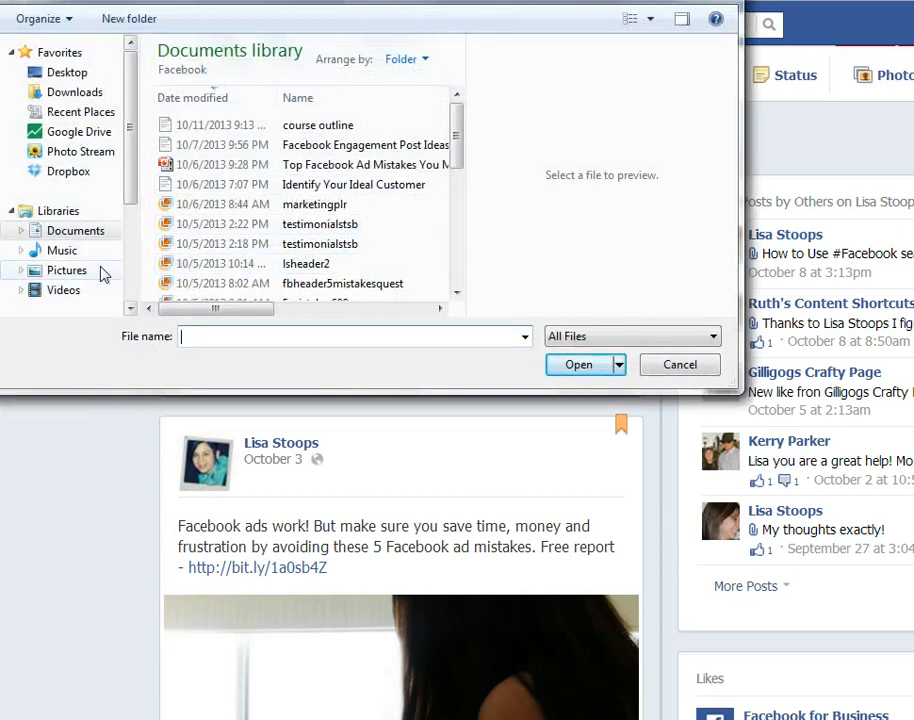
left_click(66, 270)
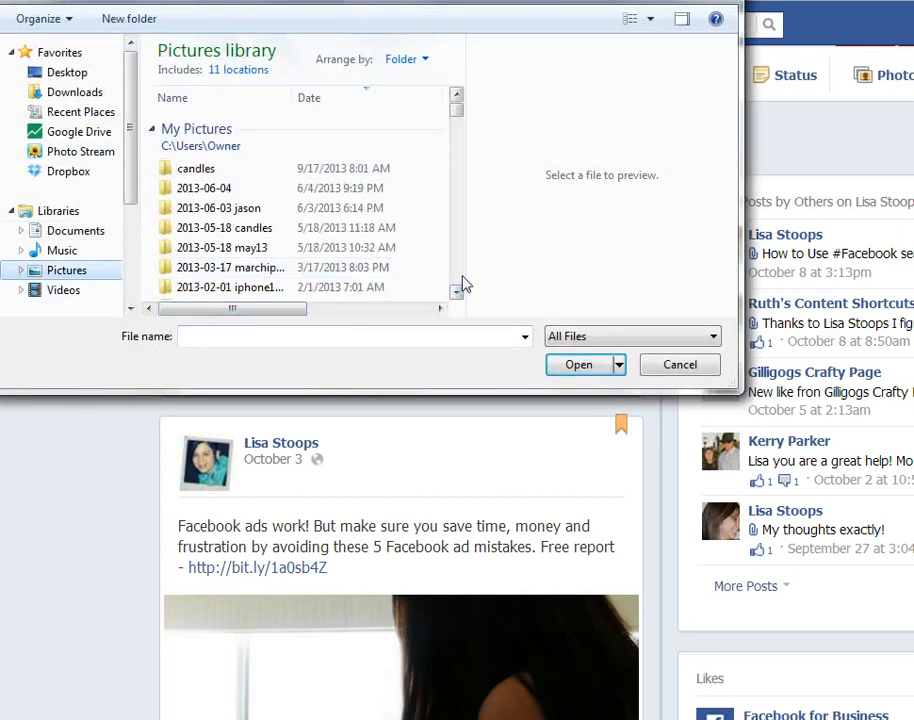
scroll("down", 3)
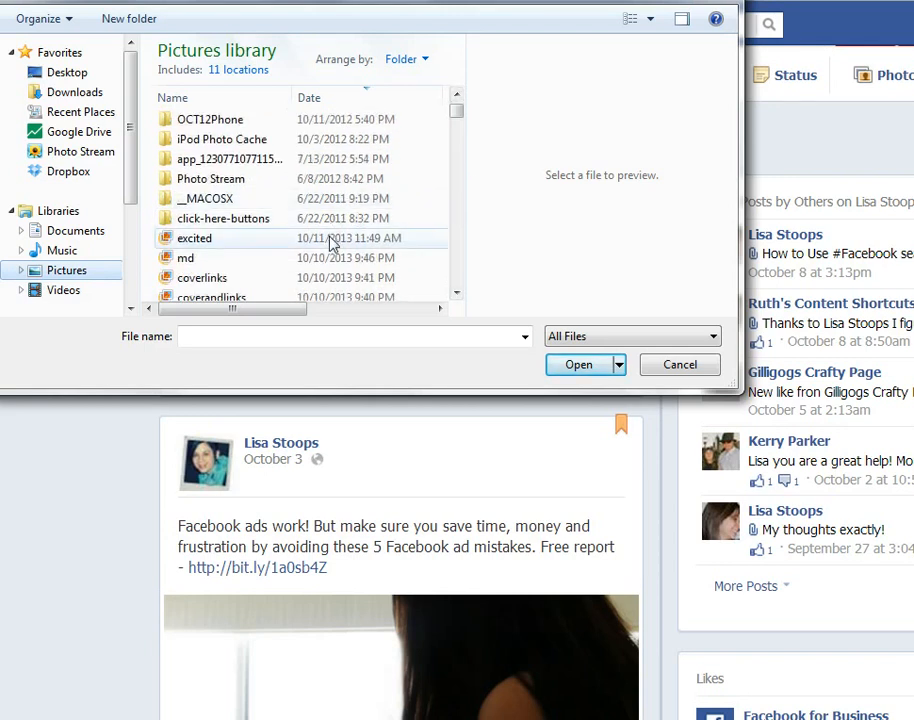
left_click(578, 364)
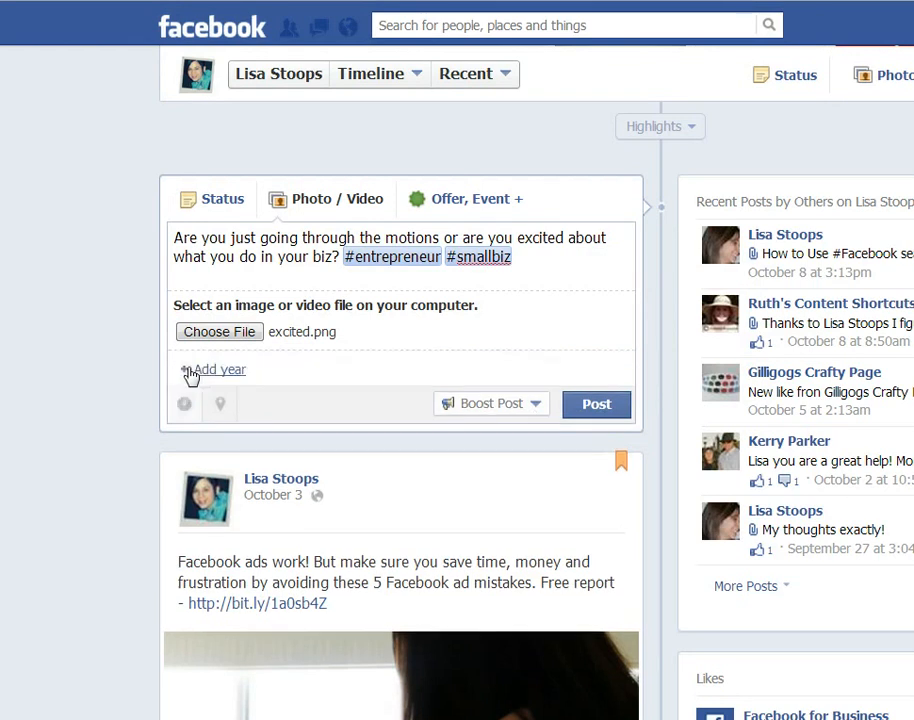
- Fill in the schedule fields: month October, day 11, hour 1 PM, minute 20
left_click(210, 369)
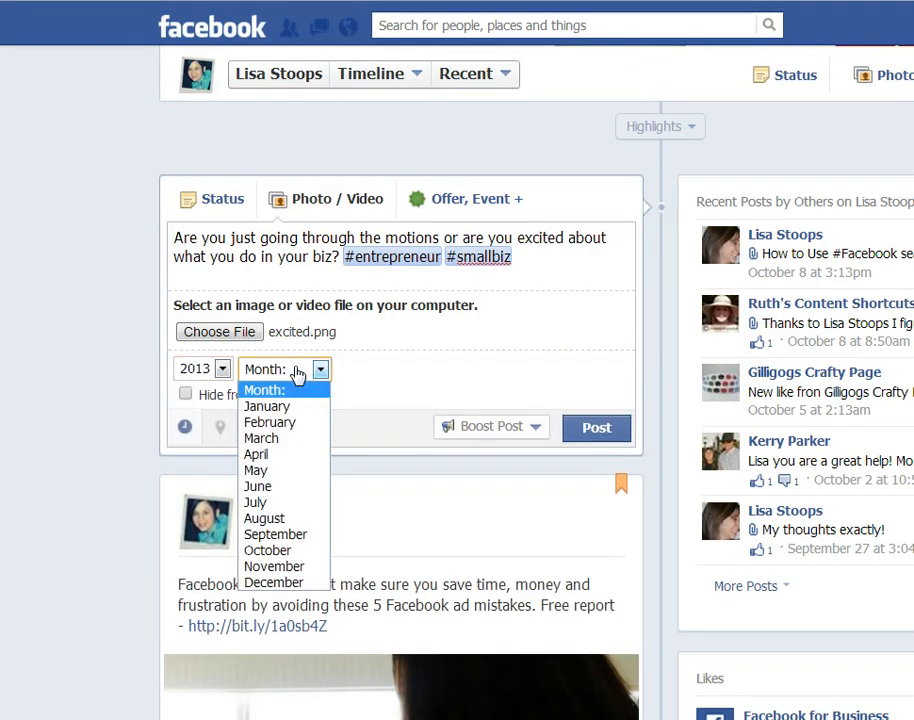
left_click(267, 550)
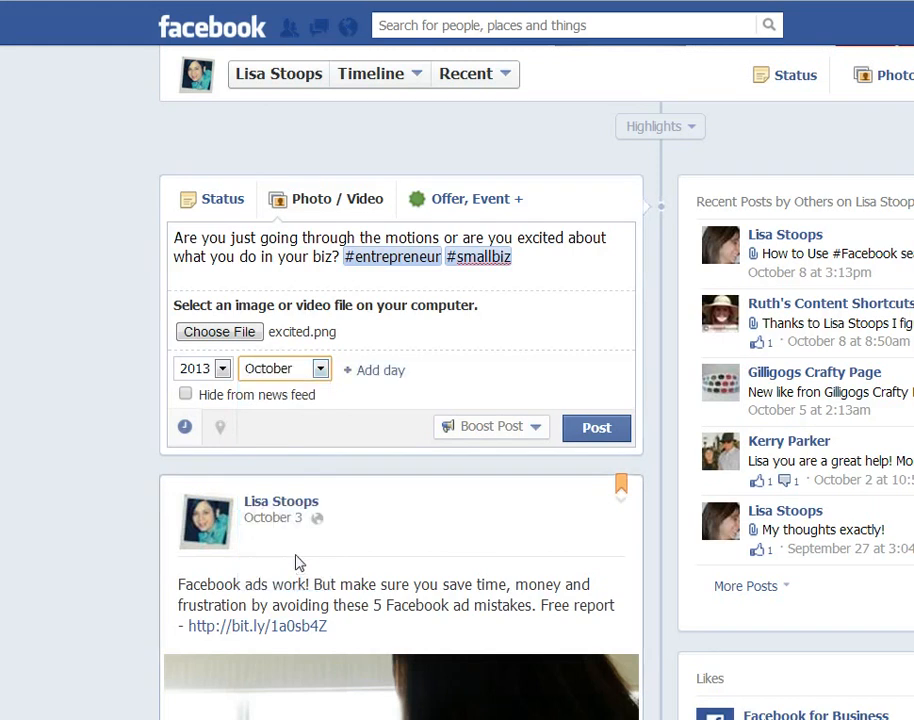
left_click(371, 370)
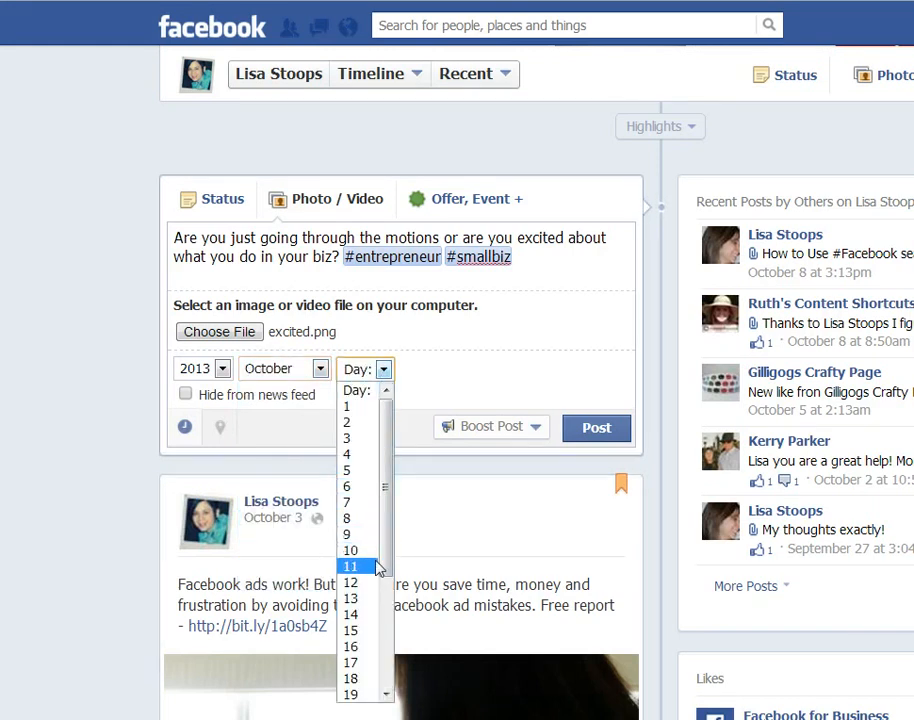
left_click(349, 566)
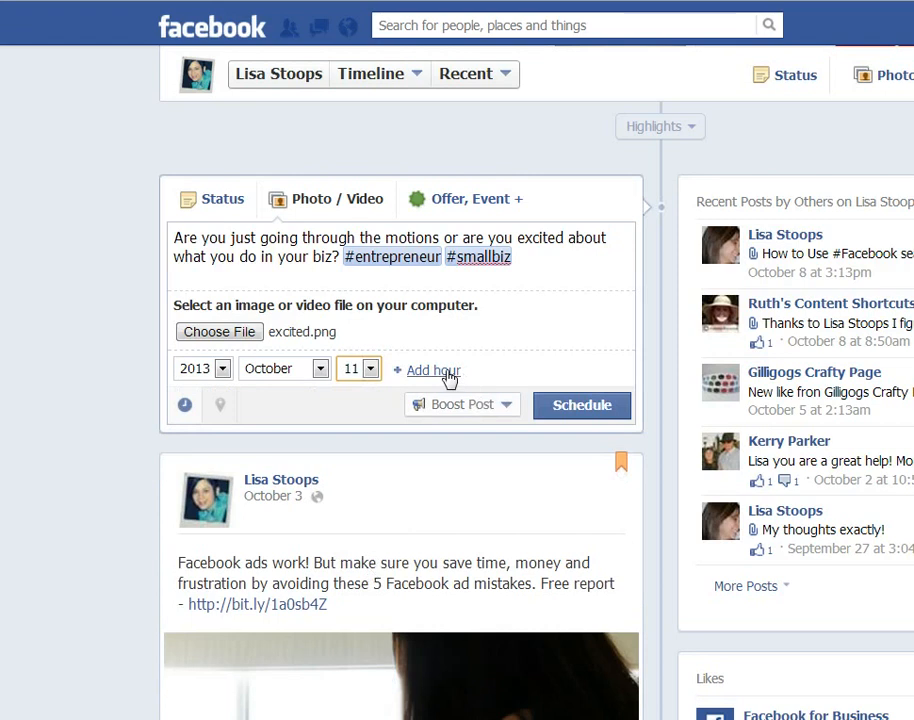
left_click(427, 370)
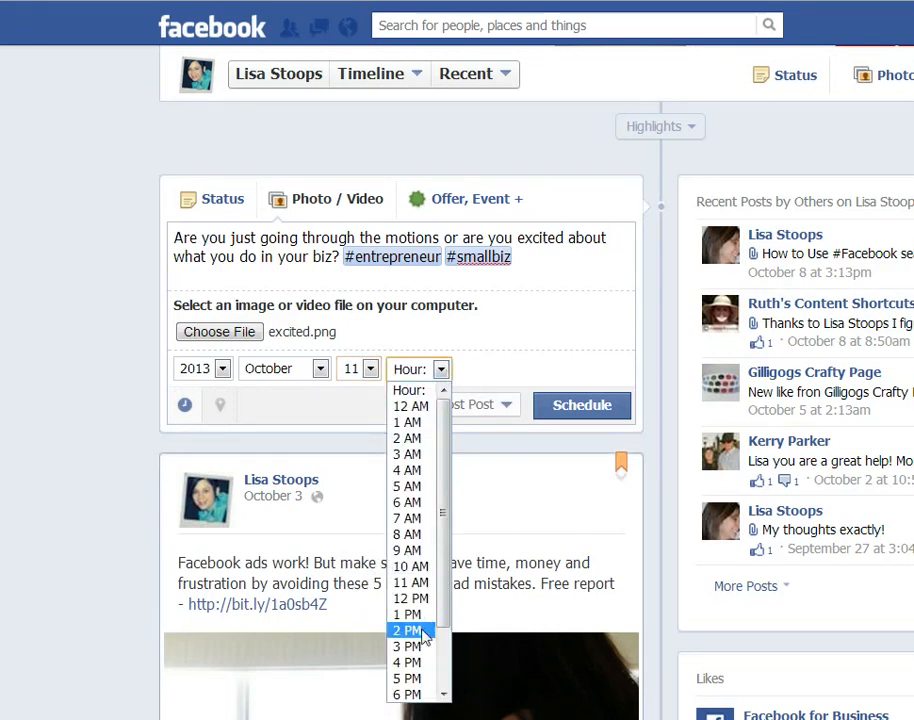
left_click(410, 613)
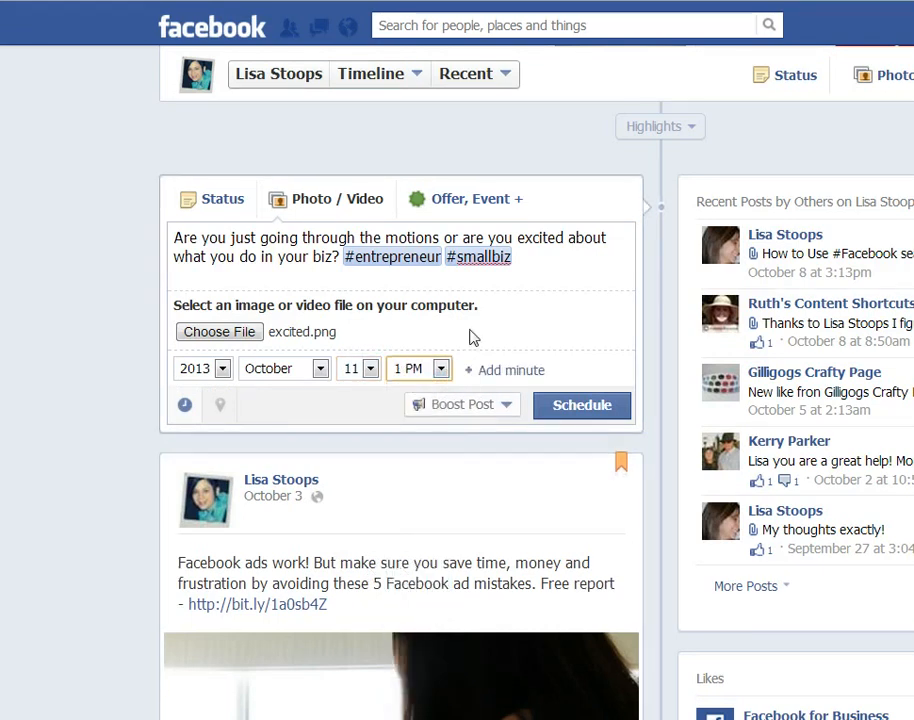
left_click(510, 370)
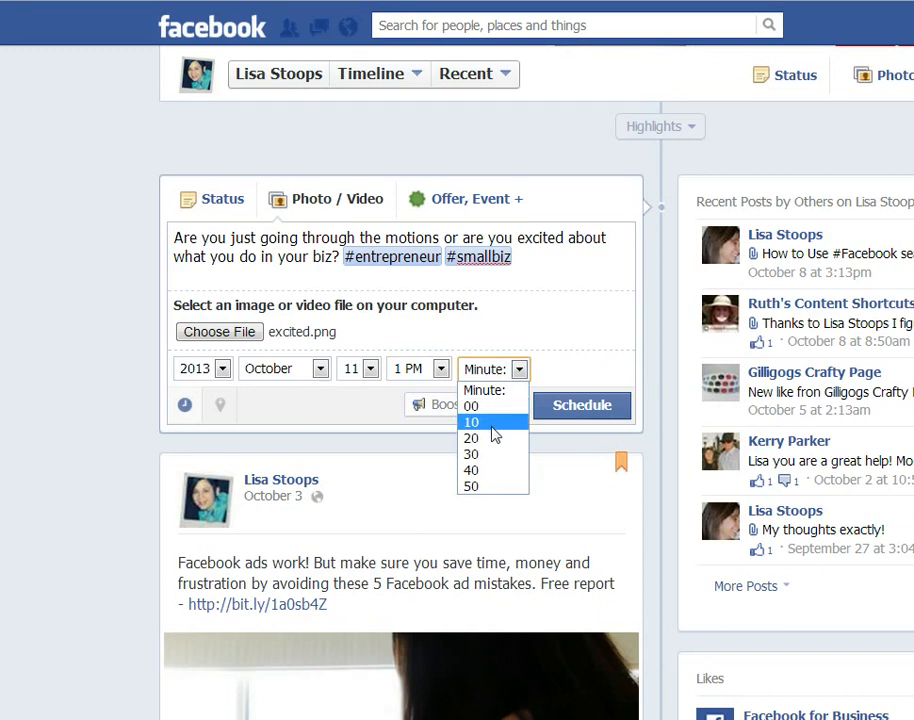
mouse_move(471, 438)
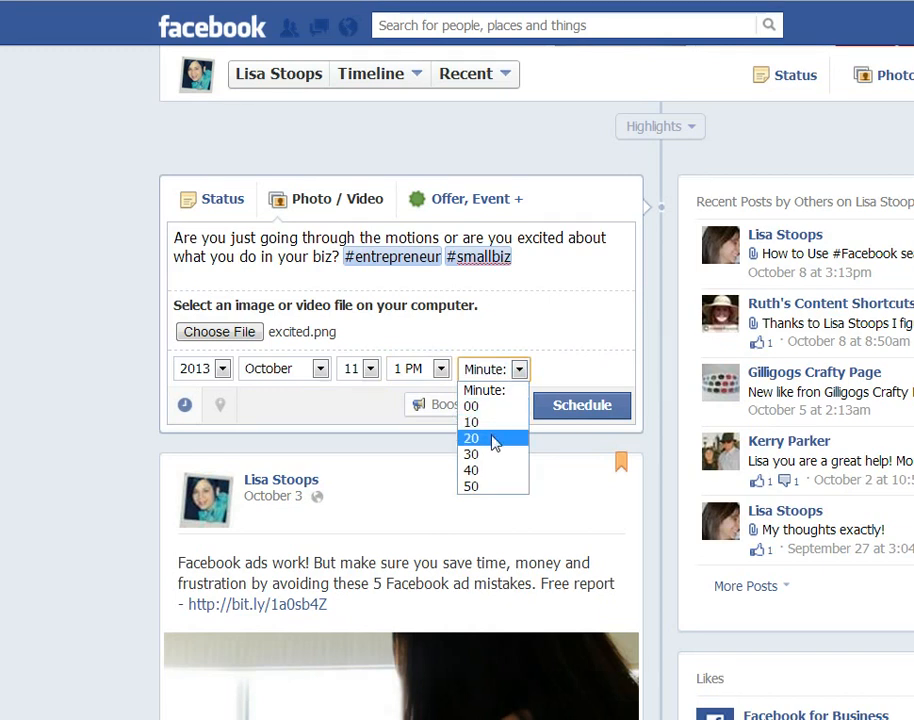
left_click(471, 437)
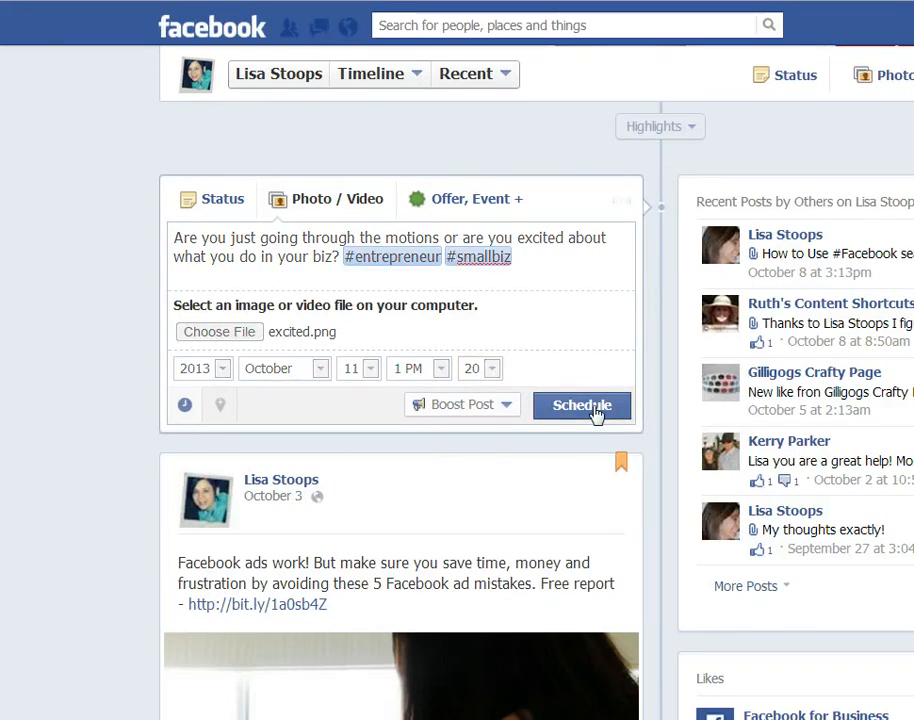
- Schedule the post and confirm it publishes Friday, October 11, 2013 at 1:20pm
left_click(581, 405)
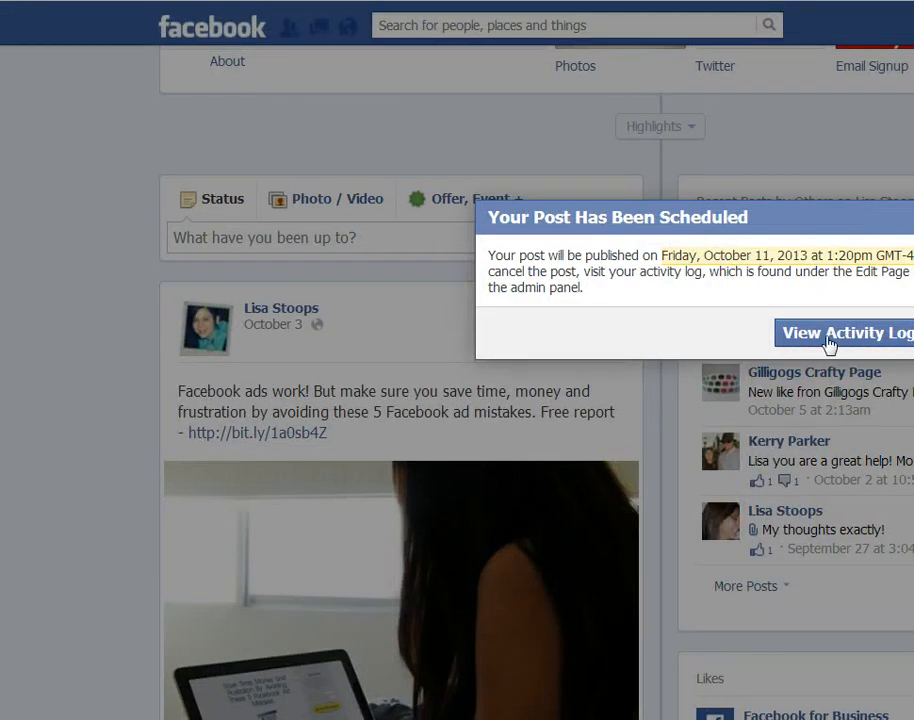
mouse_move(549, 306)
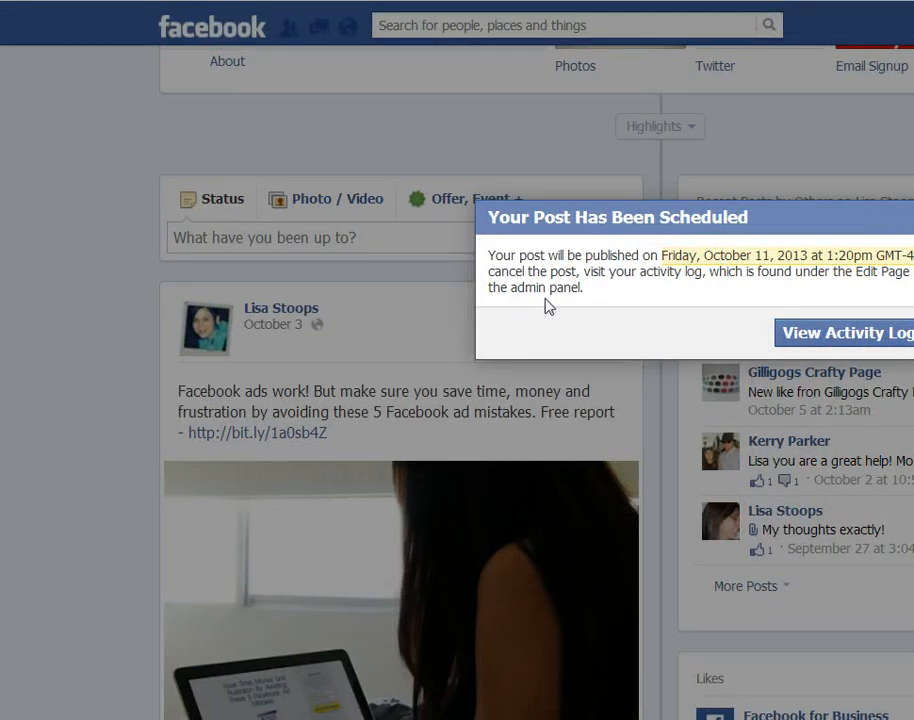
mouse_move(789, 288)
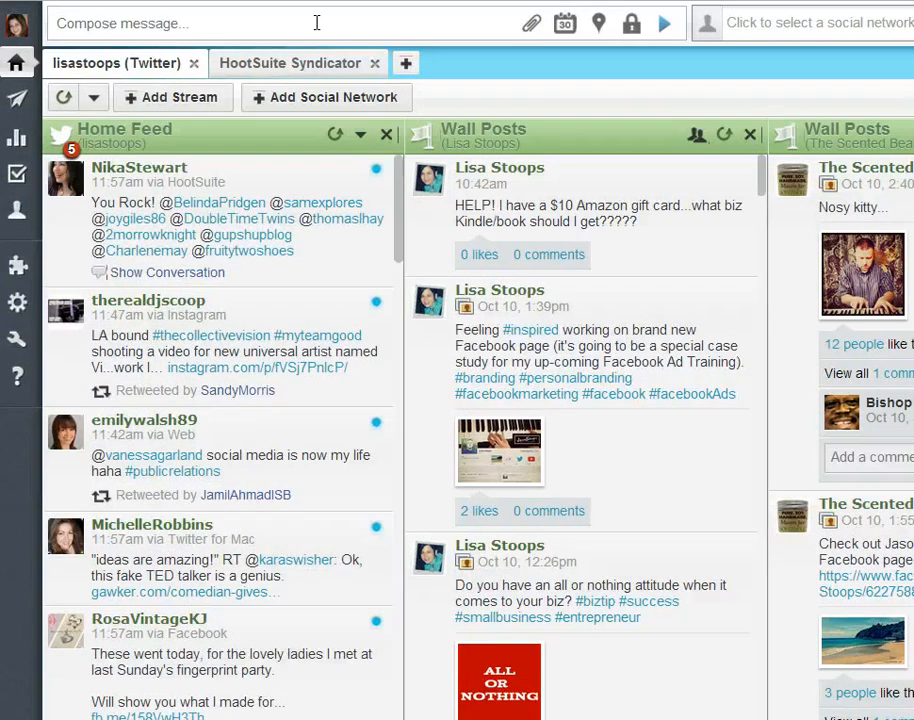
- Type the 'going through the motions or excited' message with #entrepreneur #smallbiz into HootSuite Compose
left_click(300, 23)
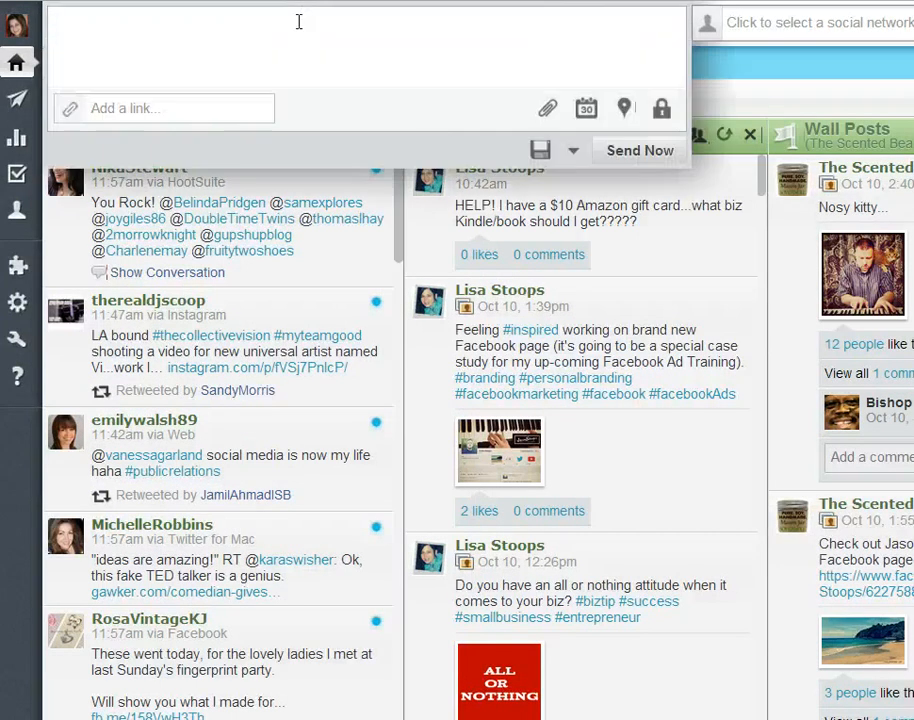
type("Are you just going through the motions or are you excited about what you do in your biz? #entrepreneur #smallbiz")
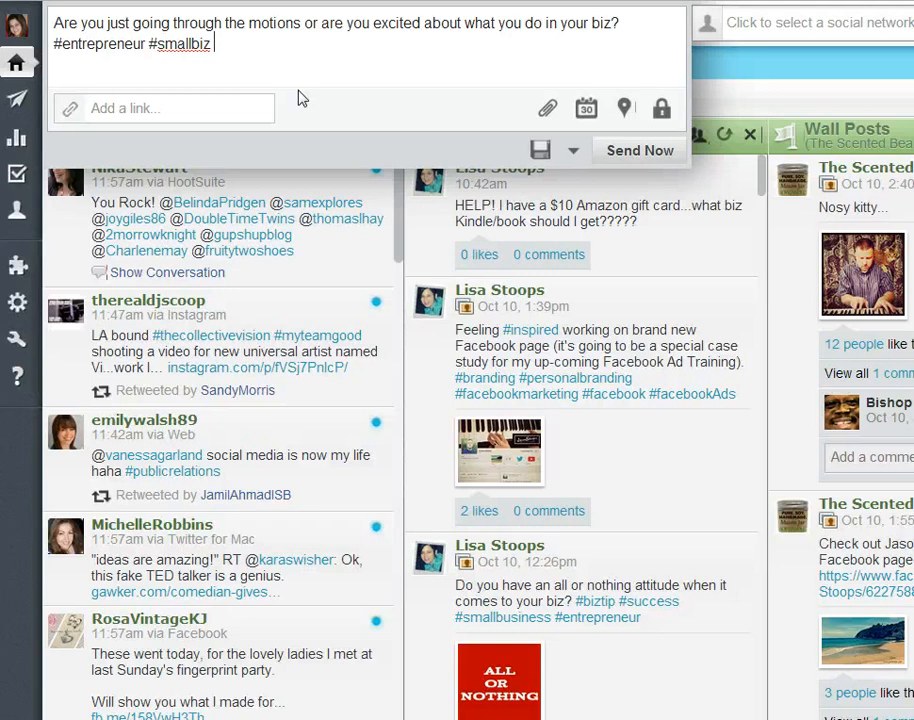
mouse_move(586, 108)
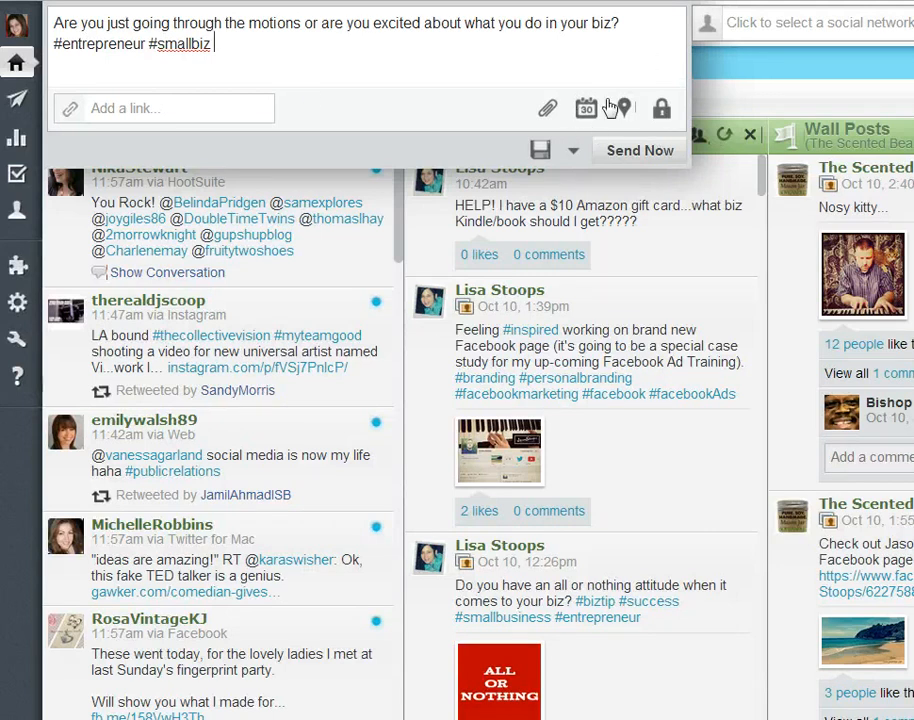
- Pick October 11, 2013 at 6:05 PM as the HootSuite send time
left_click(586, 108)
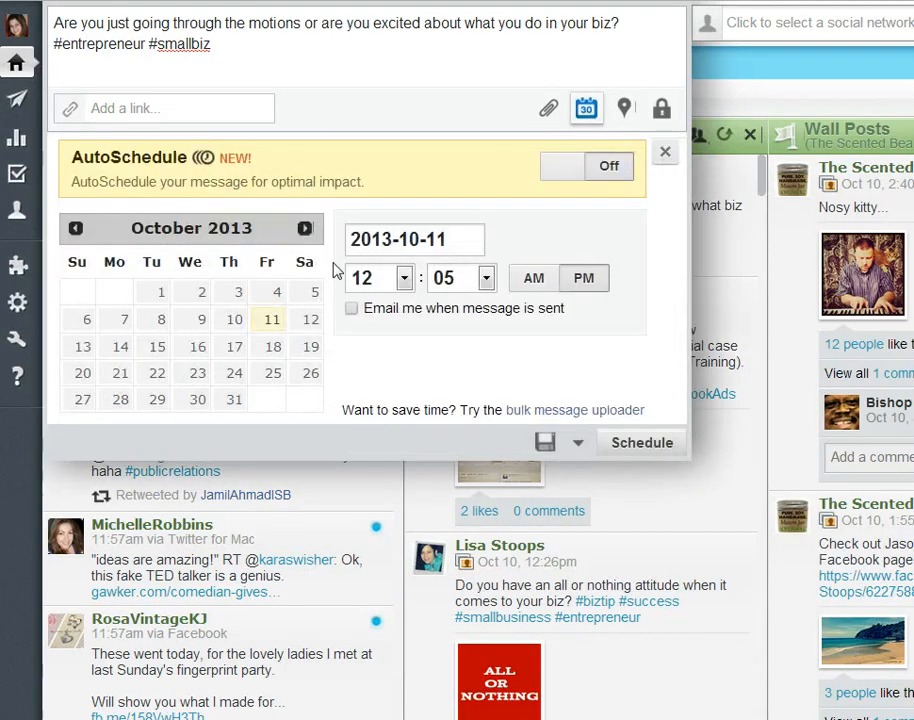
mouse_move(290, 371)
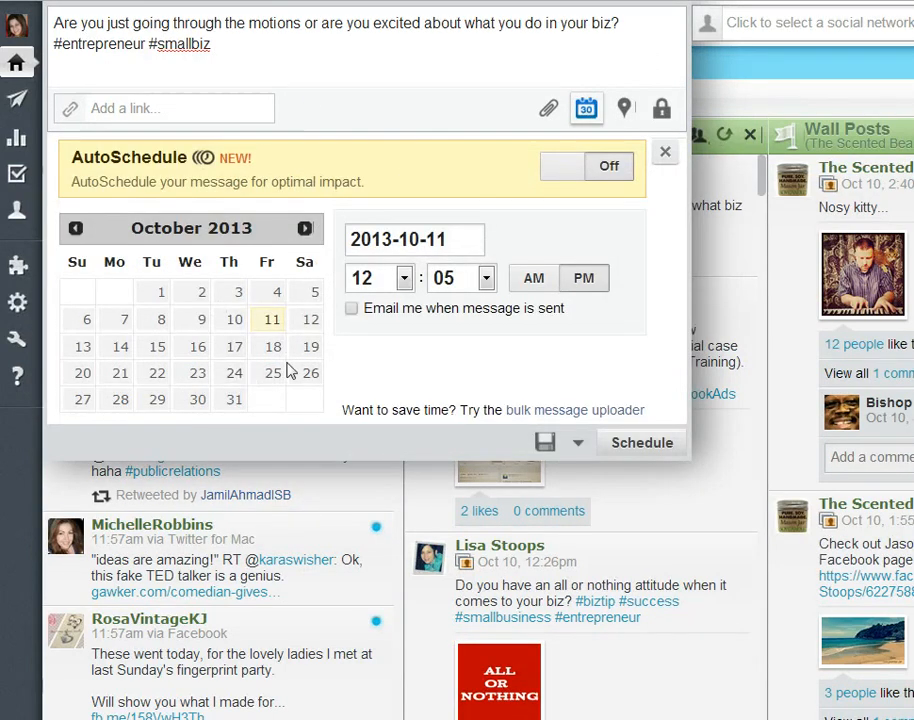
mouse_move(272, 323)
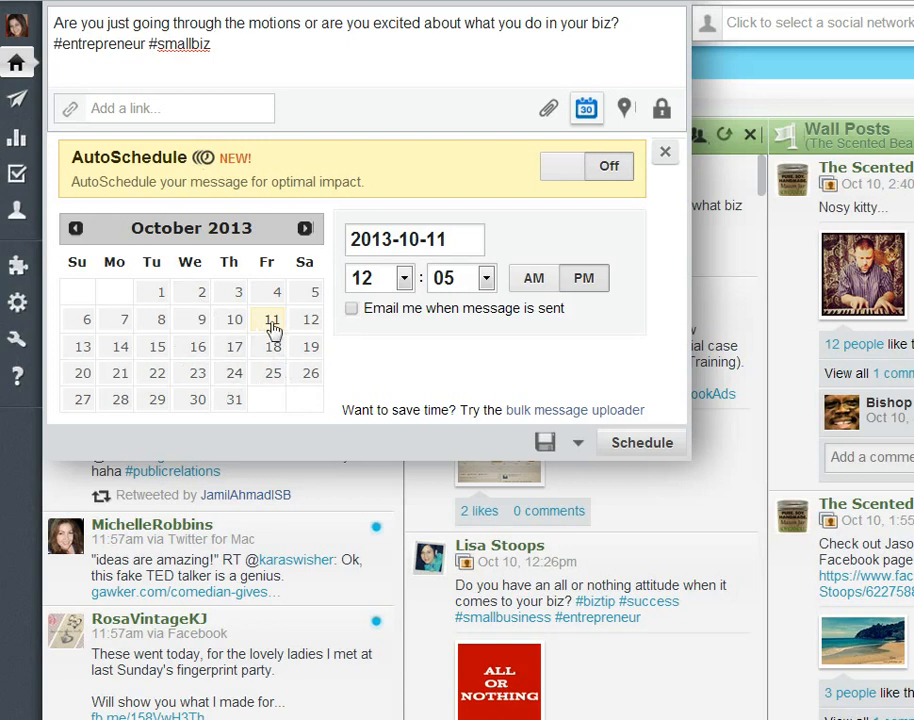
left_click(378, 277)
type("6")
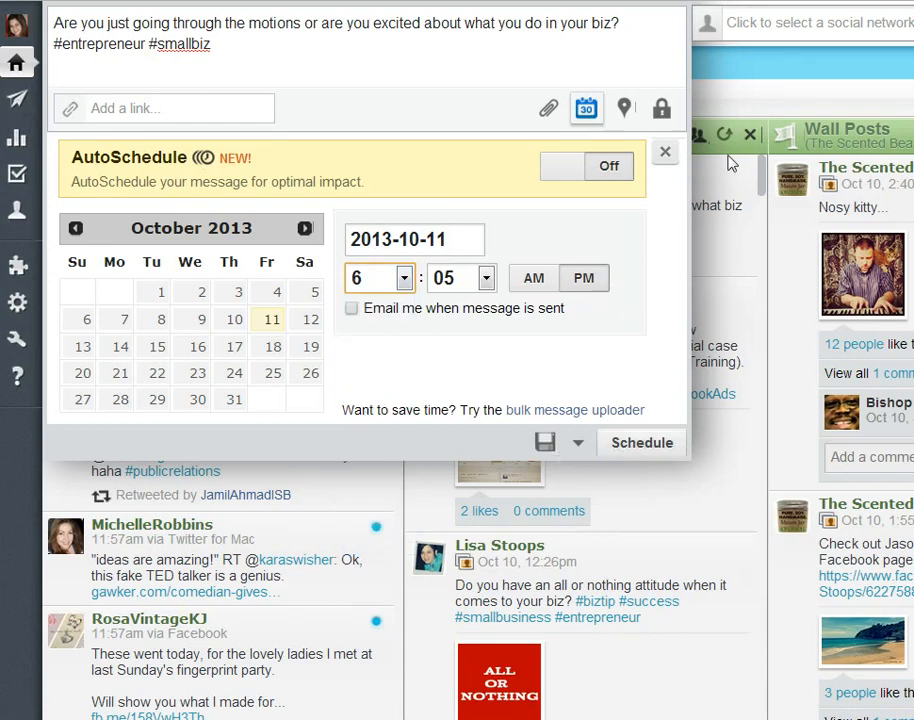
left_click(805, 22)
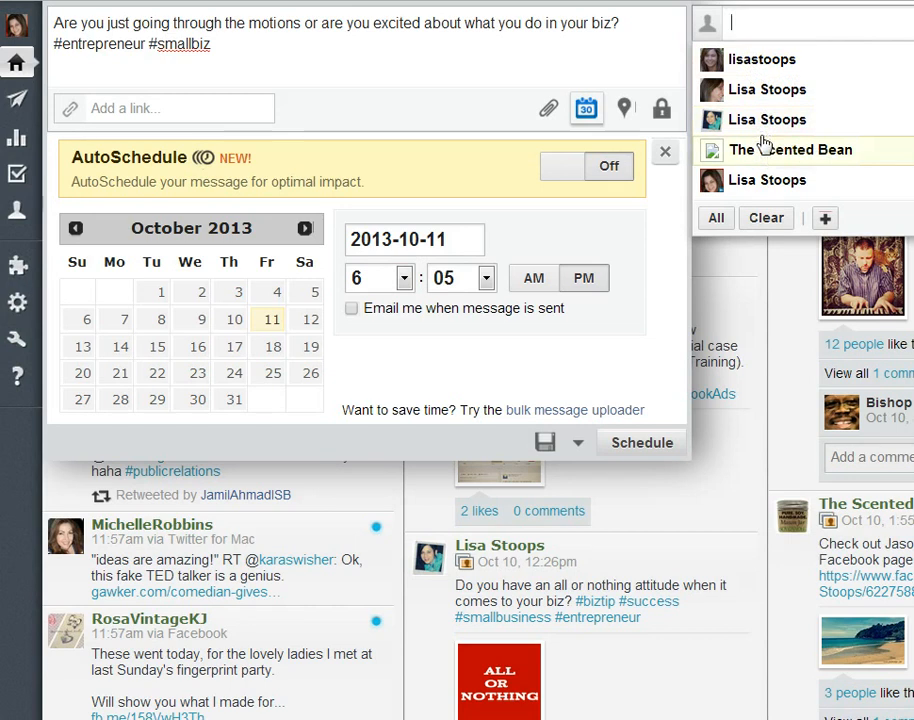
mouse_move(767, 120)
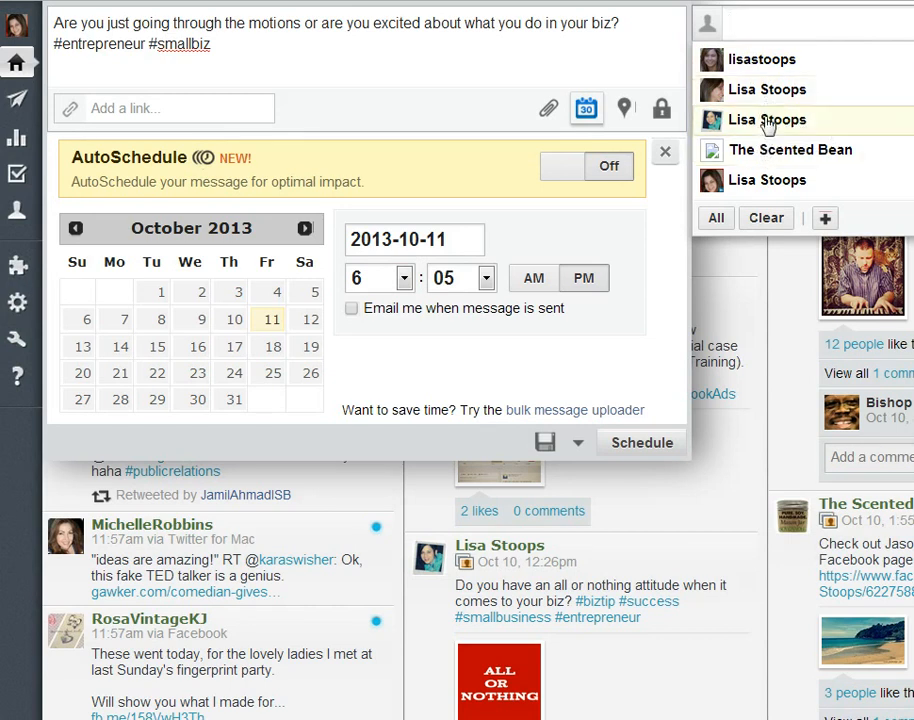
mouse_move(768, 60)
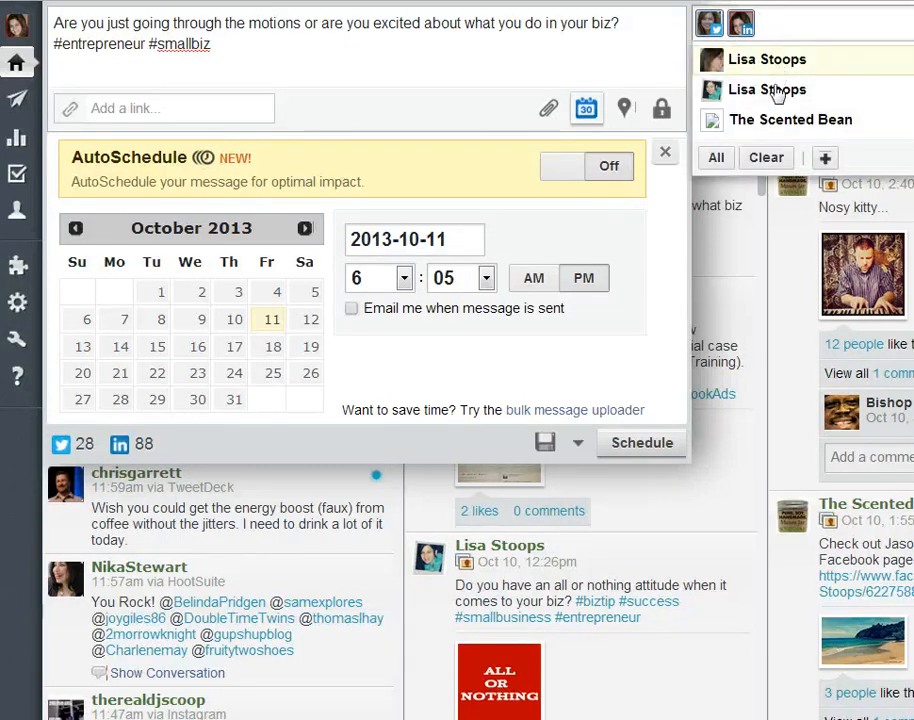
- Add the Facebook profile, completing Twitter, LinkedIn and Facebook recipients
left_click(790, 89)
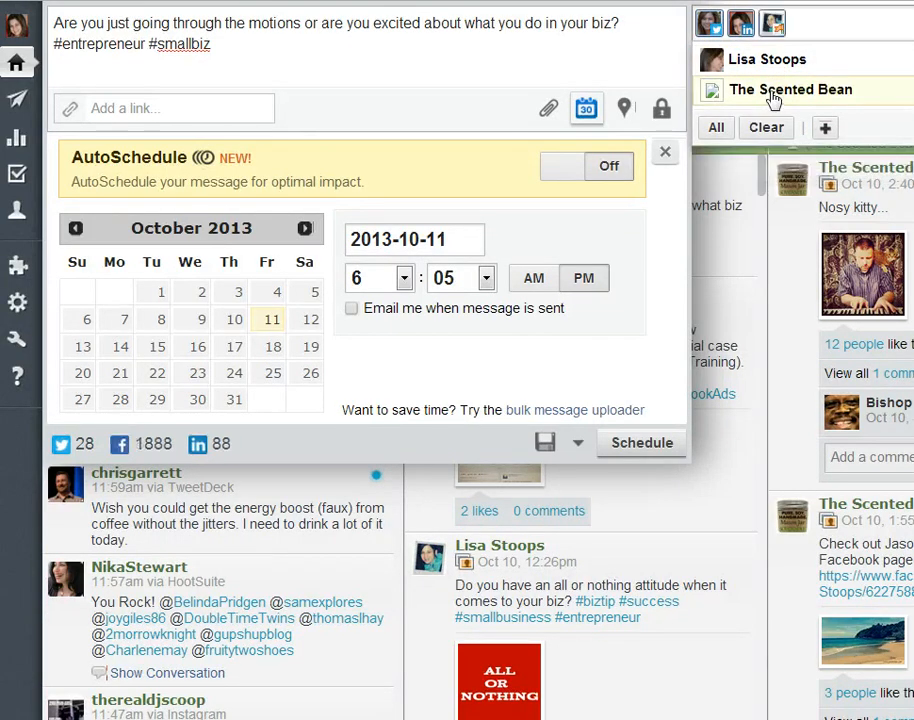
left_click(790, 89)
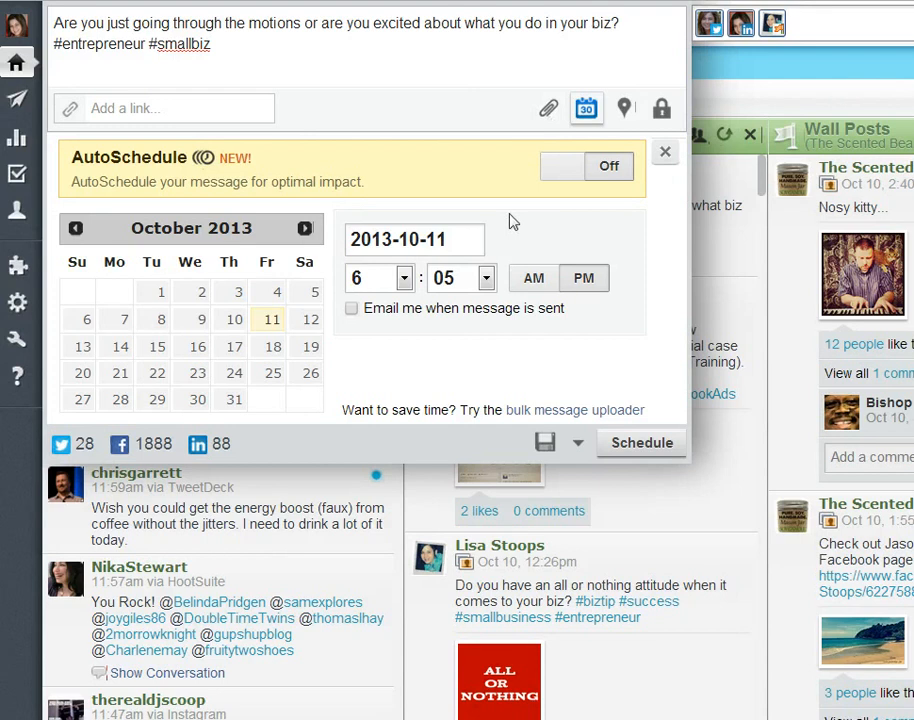
mouse_move(487, 213)
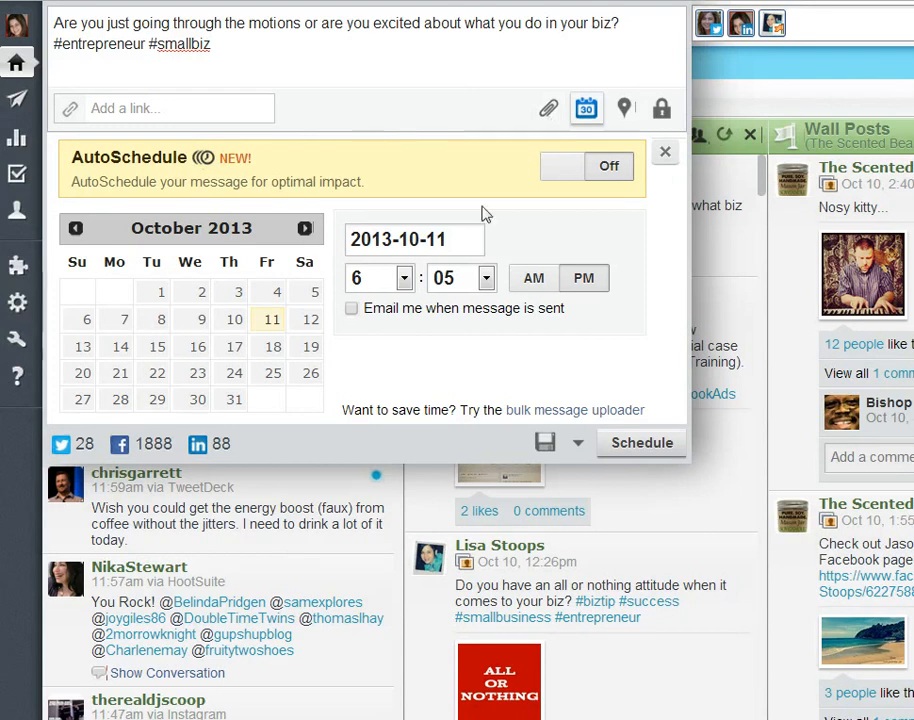
mouse_move(641, 442)
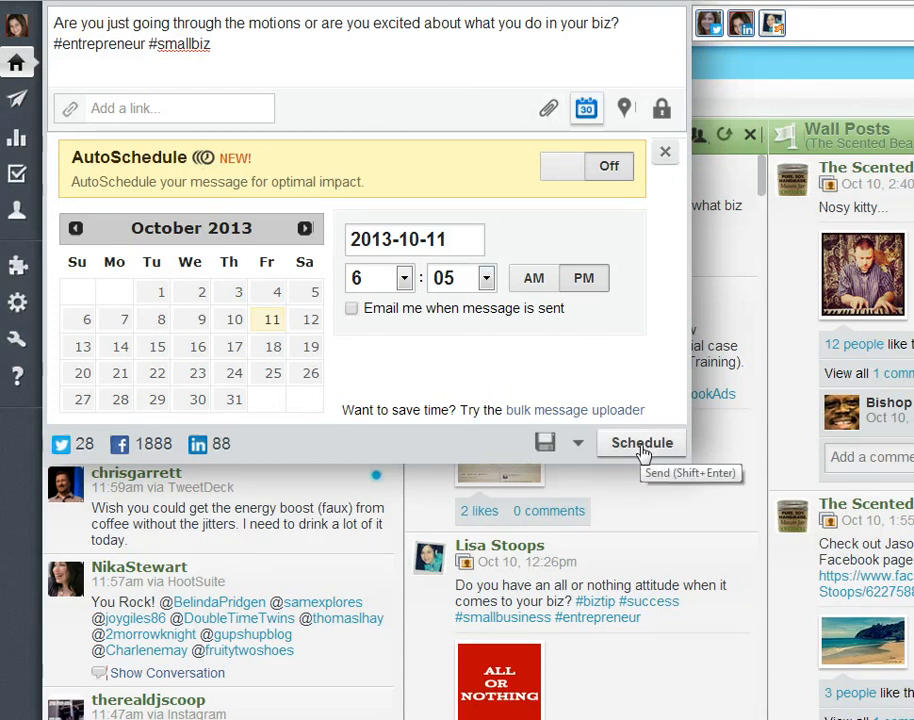
- Schedule the message for October 11, 2013 at 6:05 PM on all three networks
left_click(641, 442)
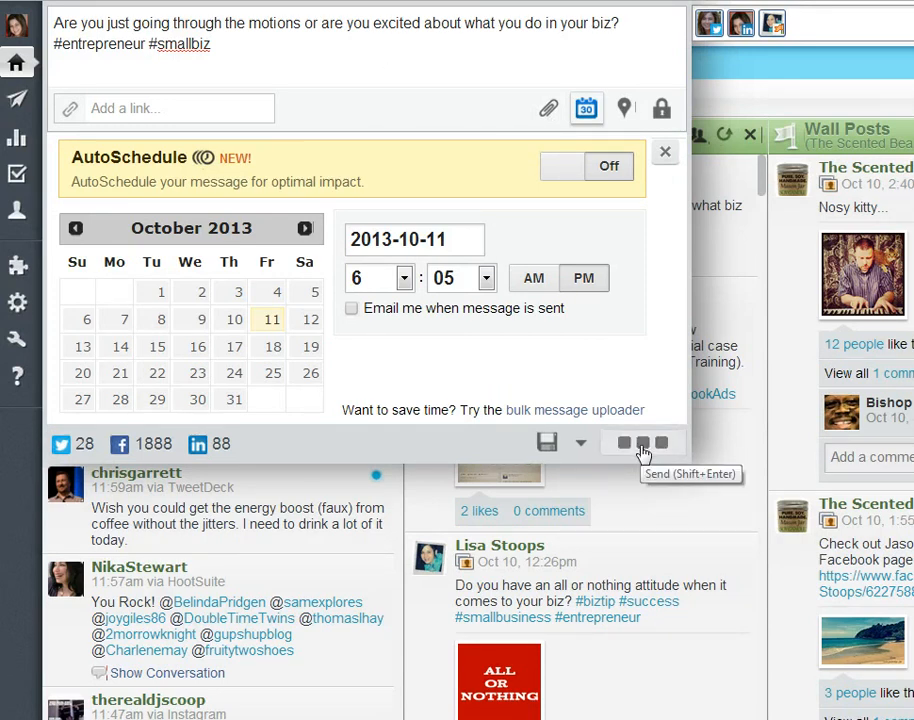